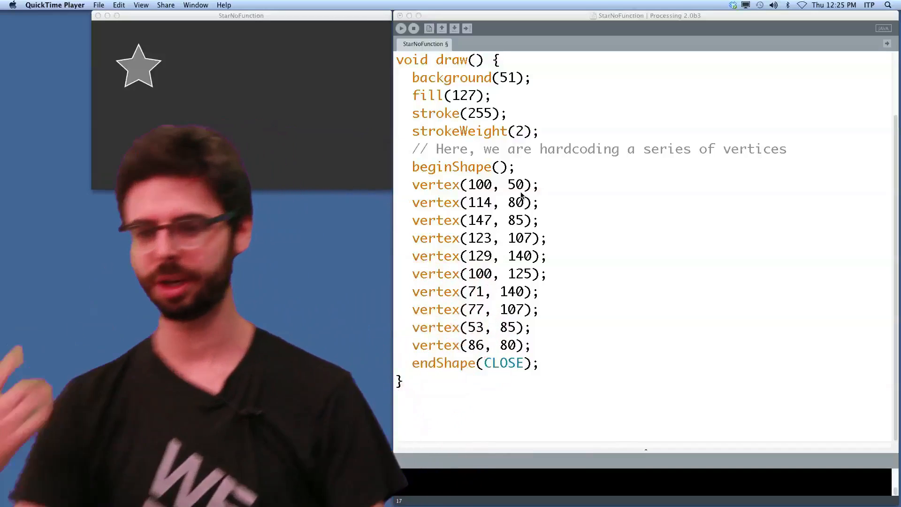
# Step: Cut the star's fill, stroke and vertex lines out of draw() for the new star() function
pyautogui.click(537, 363)
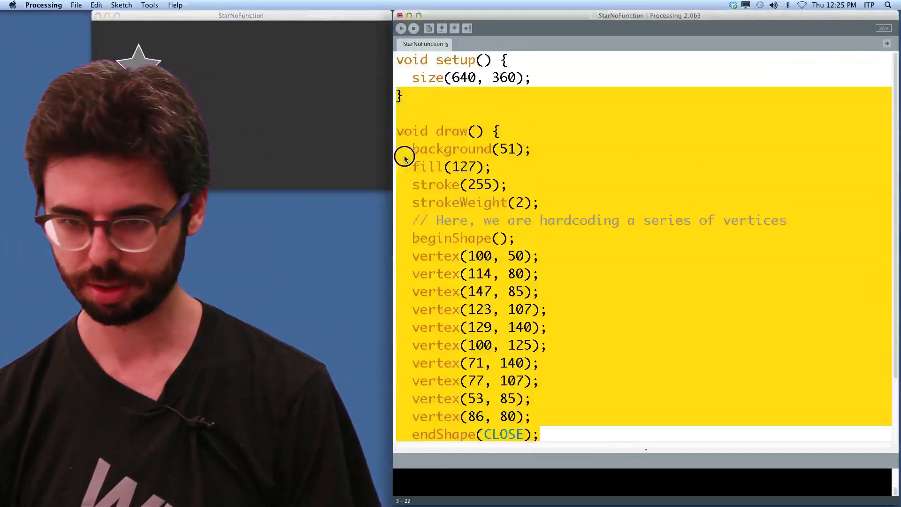
pyautogui.rightClick(565, 339)
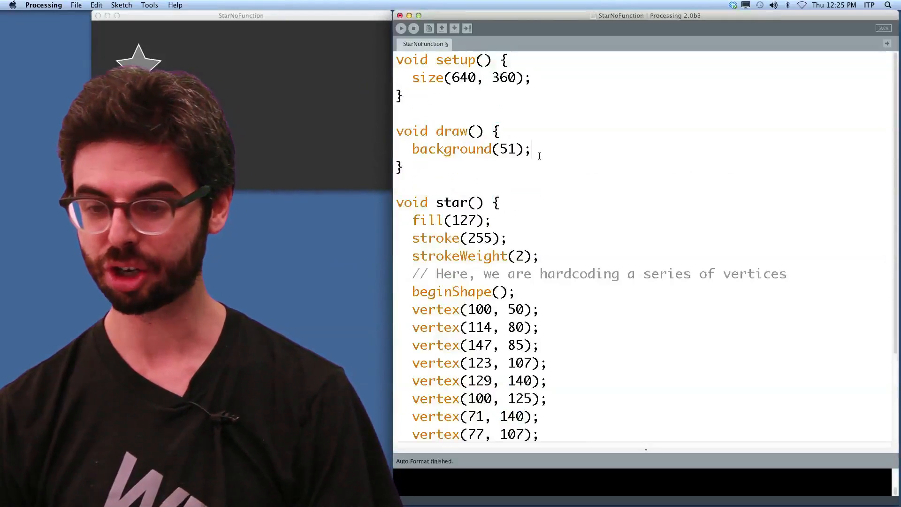
# Step: Add two star(); calls after background(51) in draw() and run the sketch
pyautogui.write('star')
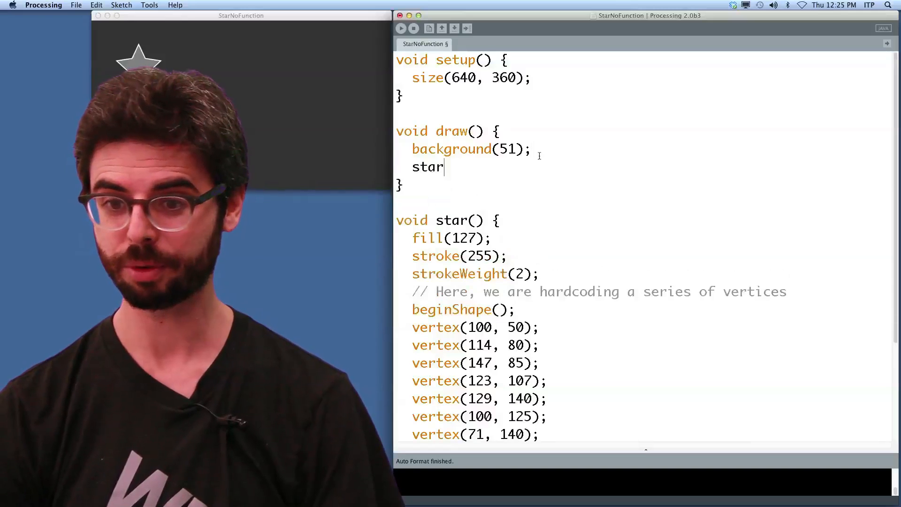
pyautogui.write('();')
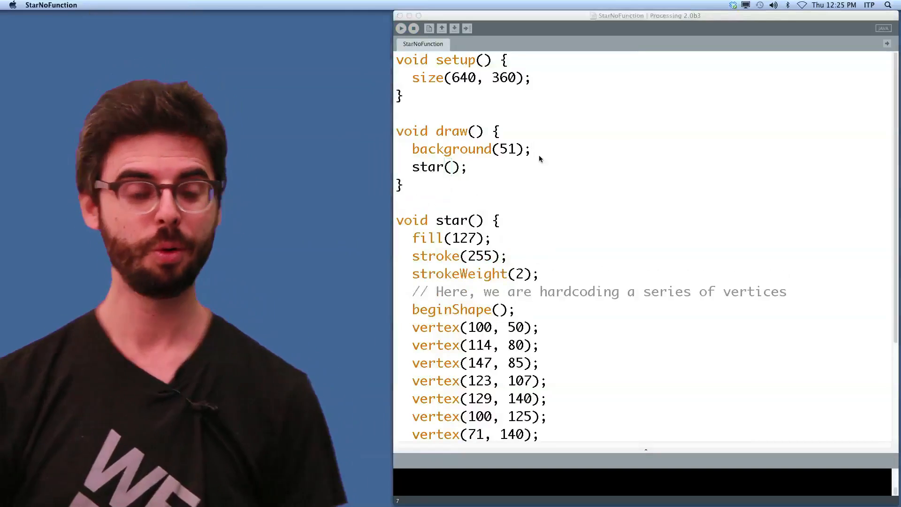
pyautogui.click(400, 28)
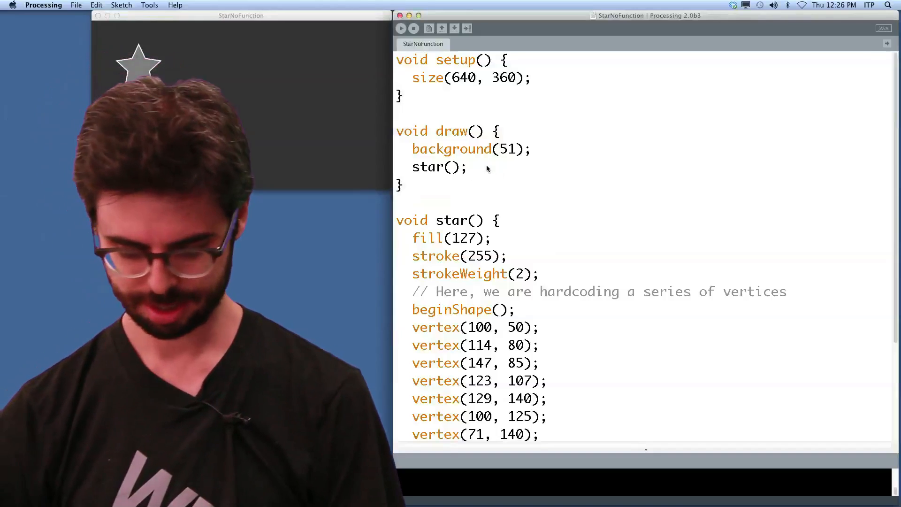
pyautogui.write('star();')
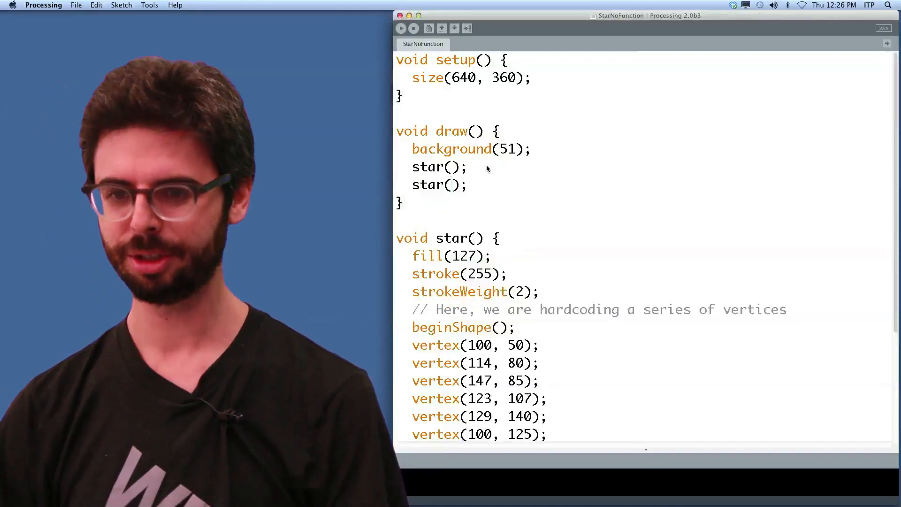
pyautogui.click(400, 28)
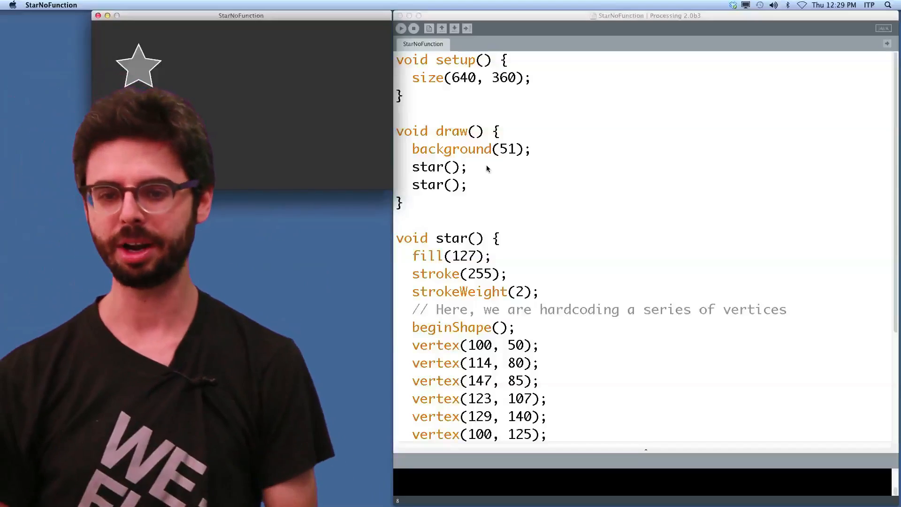
pyautogui.moveTo(540, 121)
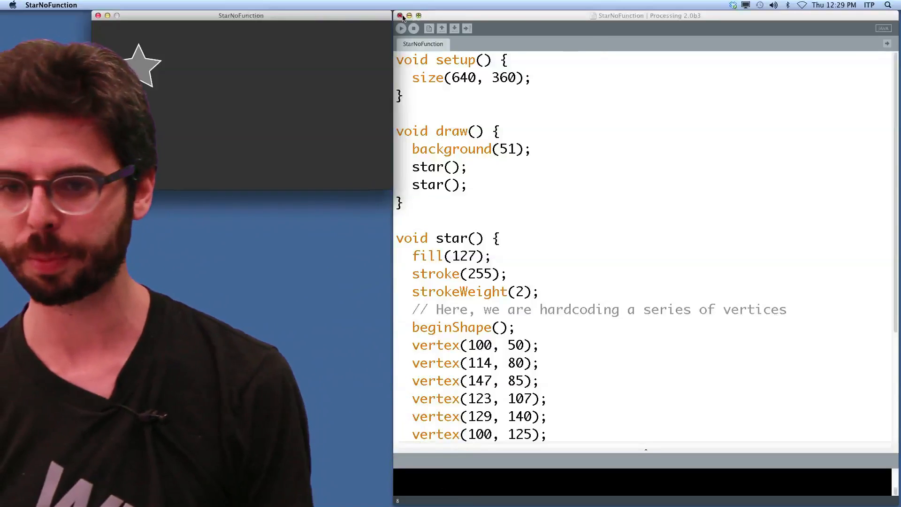
# Step: Close StarNoFunction and open the saved StarFunction sketch folder via File > Open
pyautogui.click(76, 5)
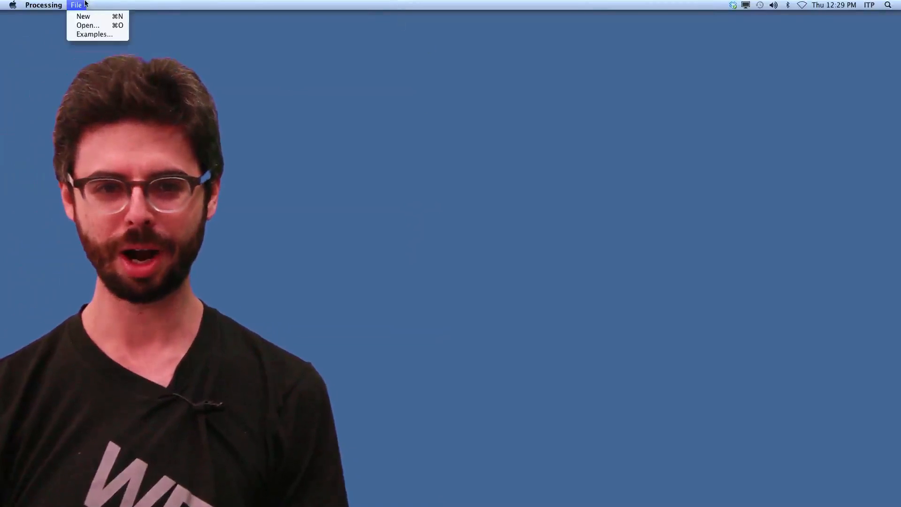
pyautogui.click(88, 25)
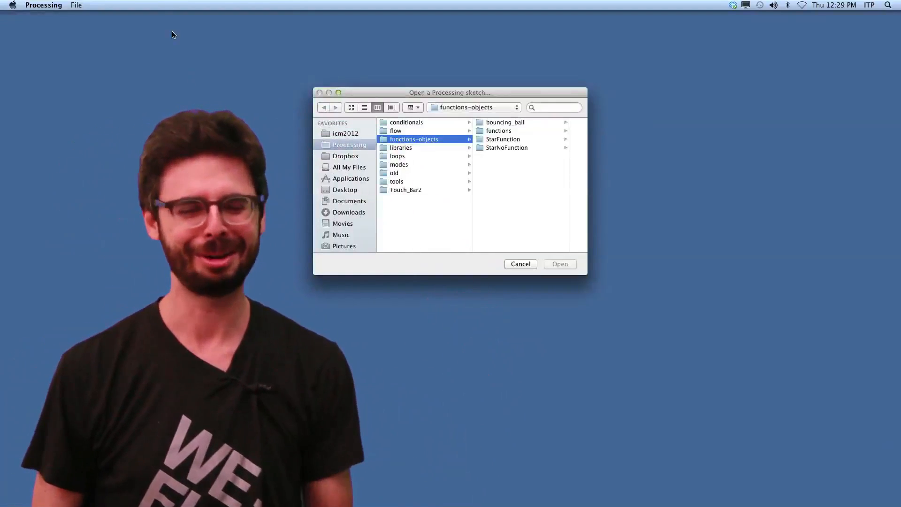
pyautogui.moveTo(564, 57)
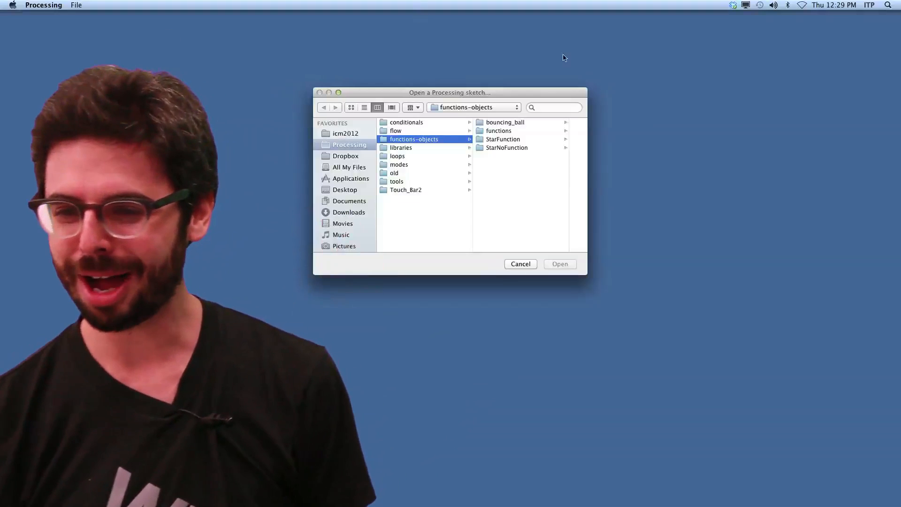
pyautogui.click(507, 148)
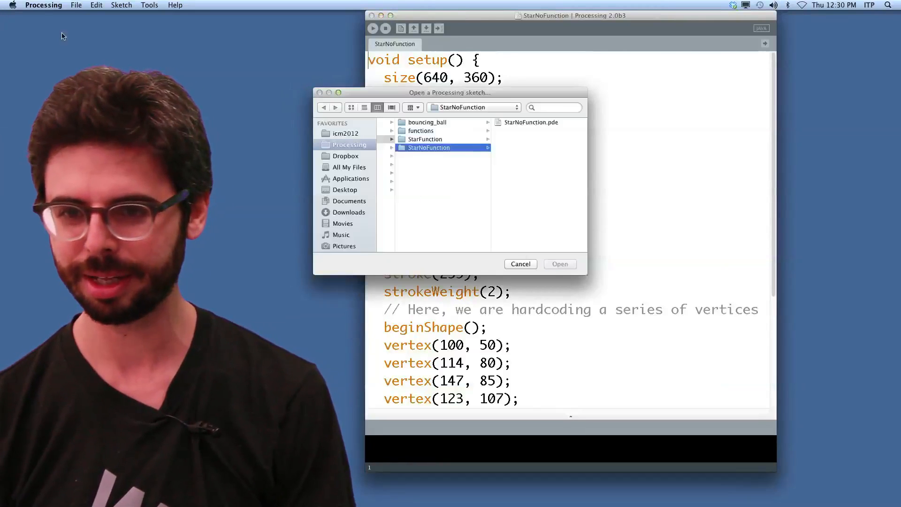
pyautogui.click(425, 138)
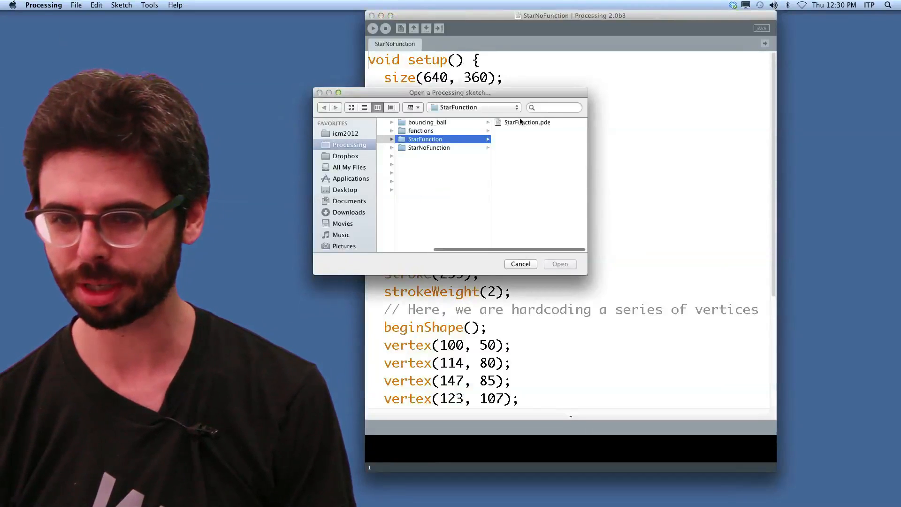
pyautogui.click(559, 264)
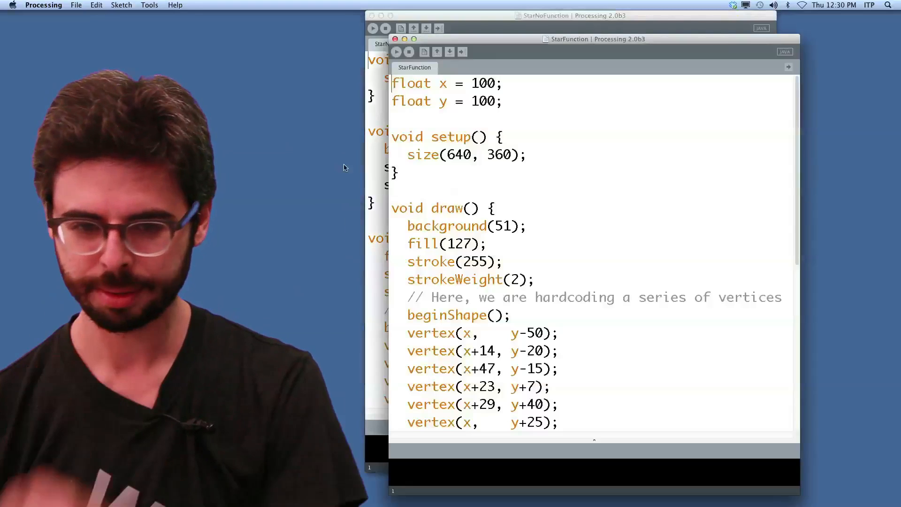
# Step: Declare a new void star() block below draw() to hold the x/y star code
pyautogui.click(505, 208)
pyautogui.write('v')
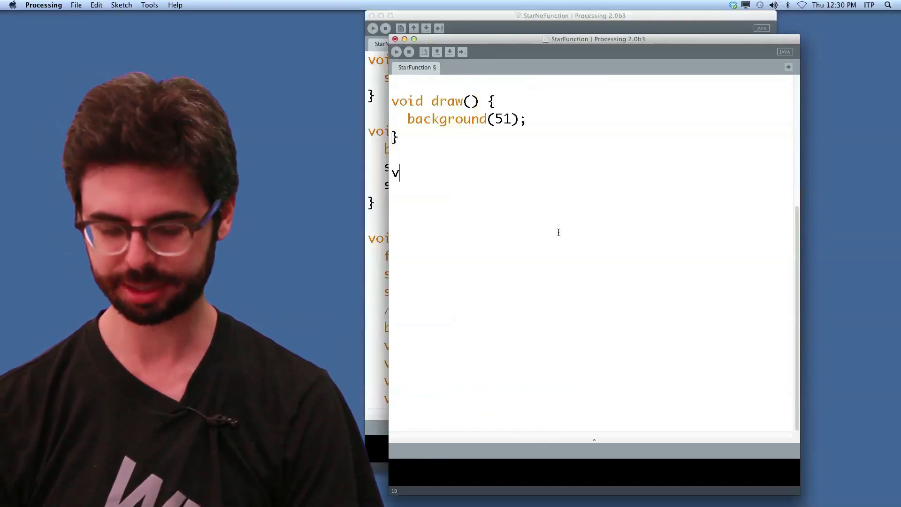
pyautogui.write('oid star() {')
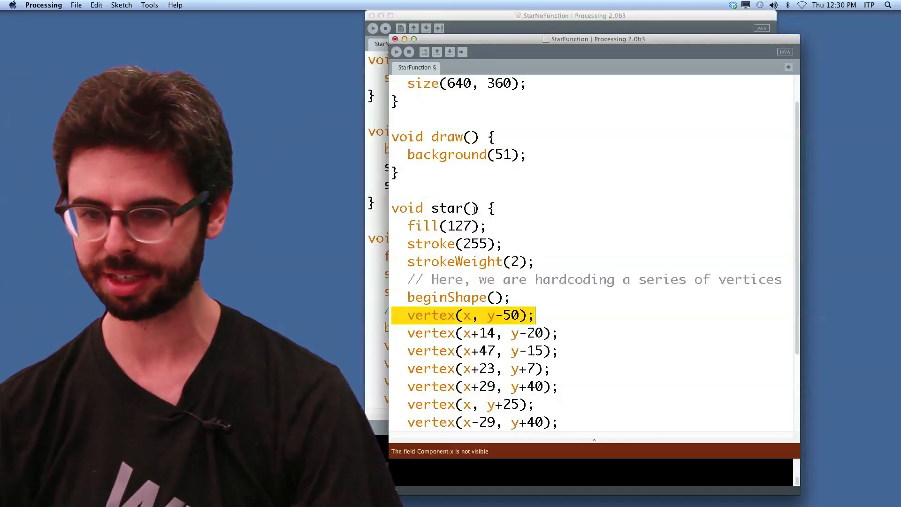
# Step: Declare star(float x, float y) and begin a second star call in draw()
pyautogui.write('float x,')
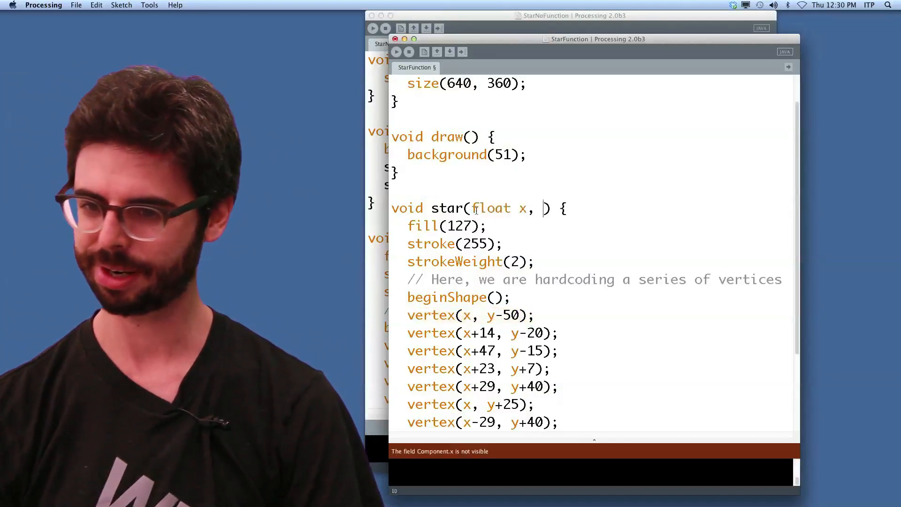
pyautogui.write('float y')
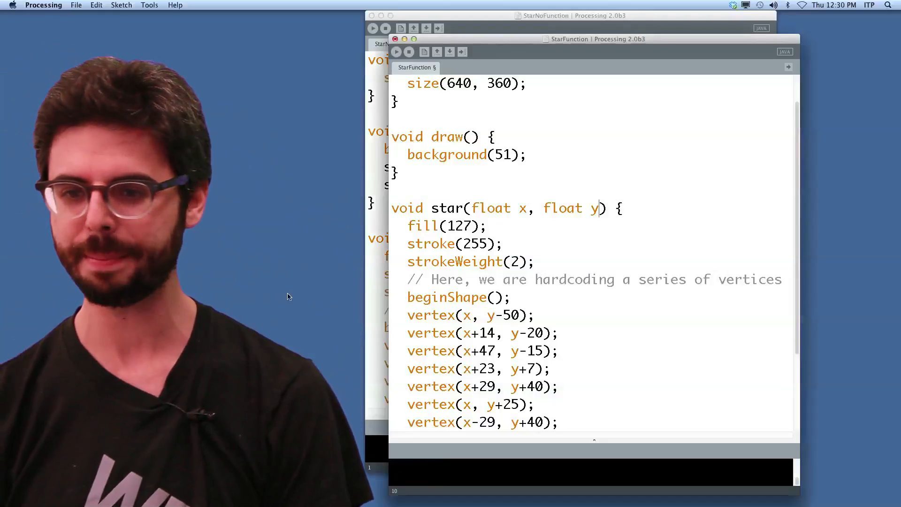
pyautogui.write('star')
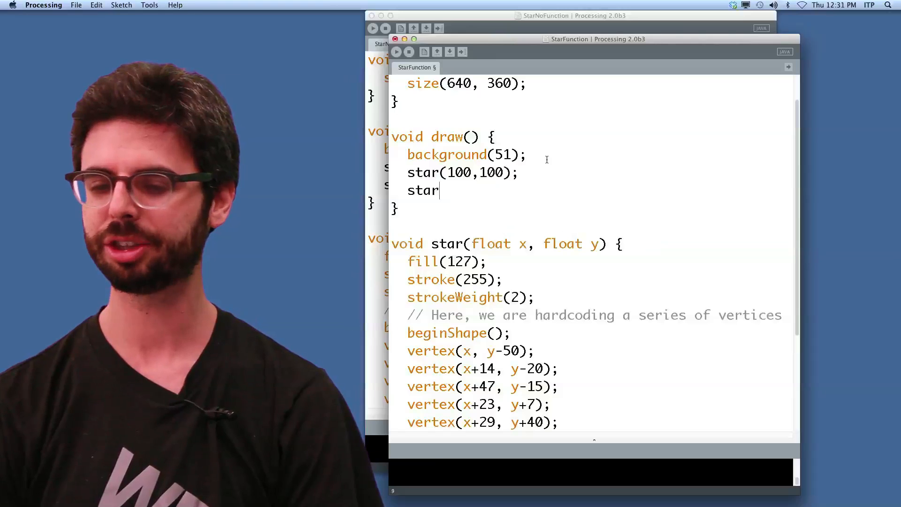
# Step: Complete the second call as star(200,300); under star(100,100)
pyautogui.write('(200,5')
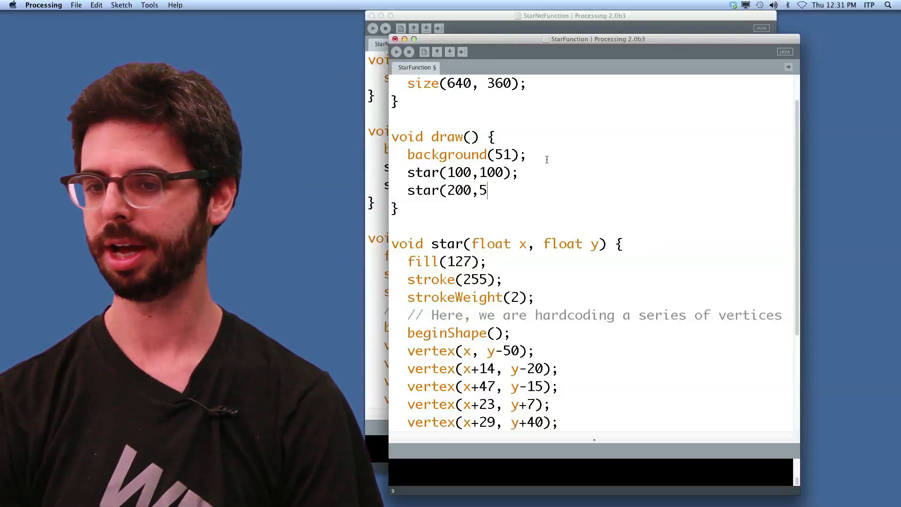
pyautogui.write('300);')
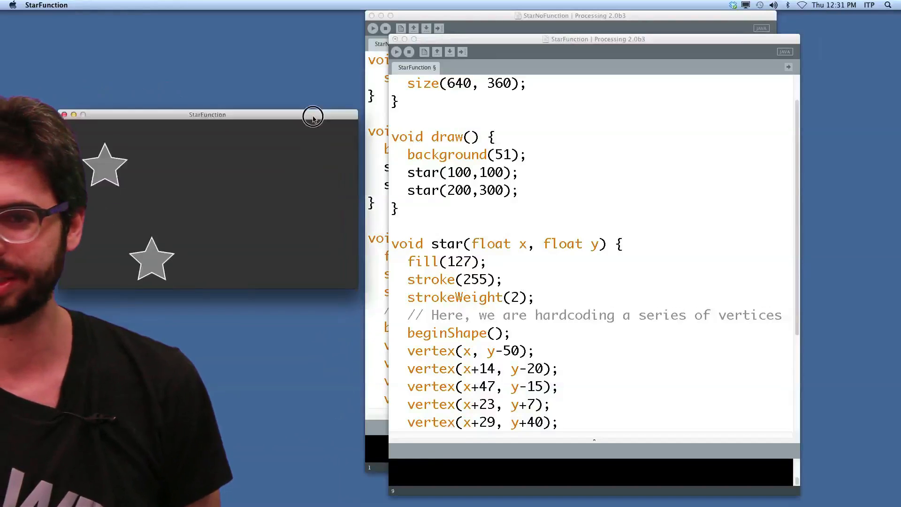
# Step: Drag the running output window with the two gray stars into view
pyautogui.moveTo(313, 114); pyautogui.dragTo(336, 44)
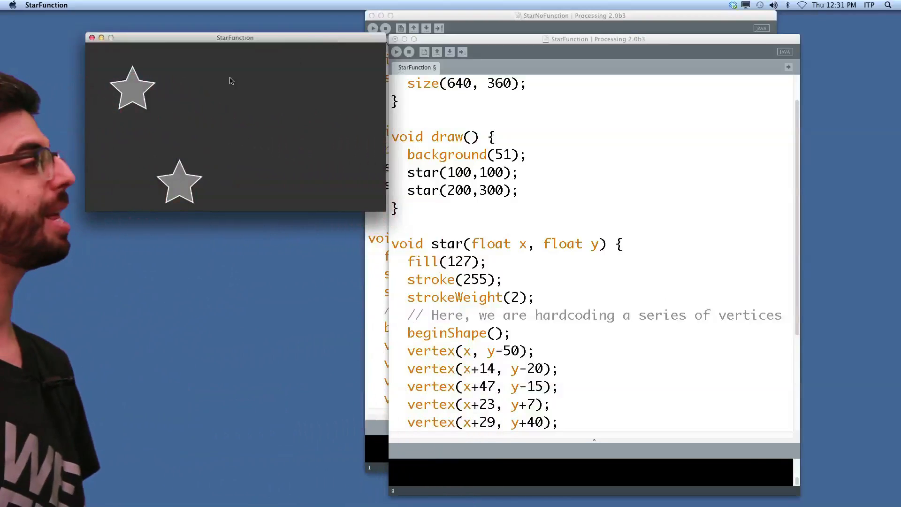
pyautogui.moveTo(193, 149)
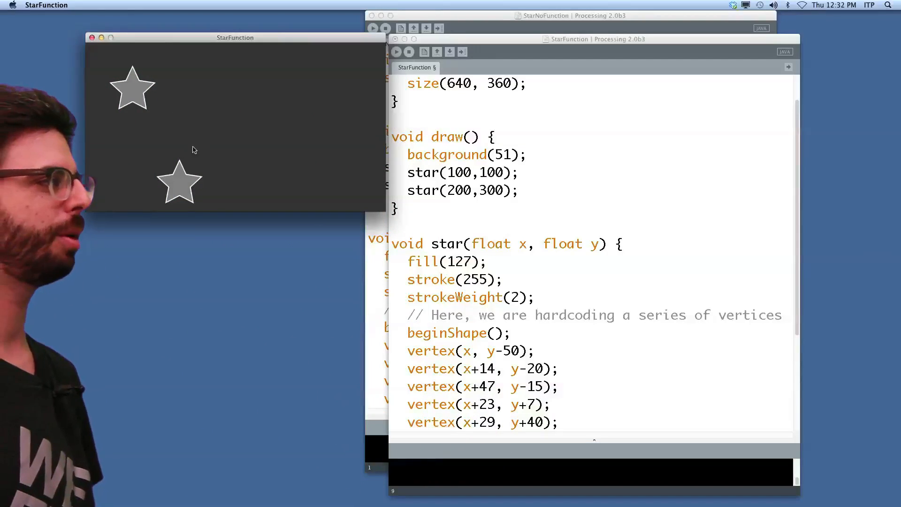